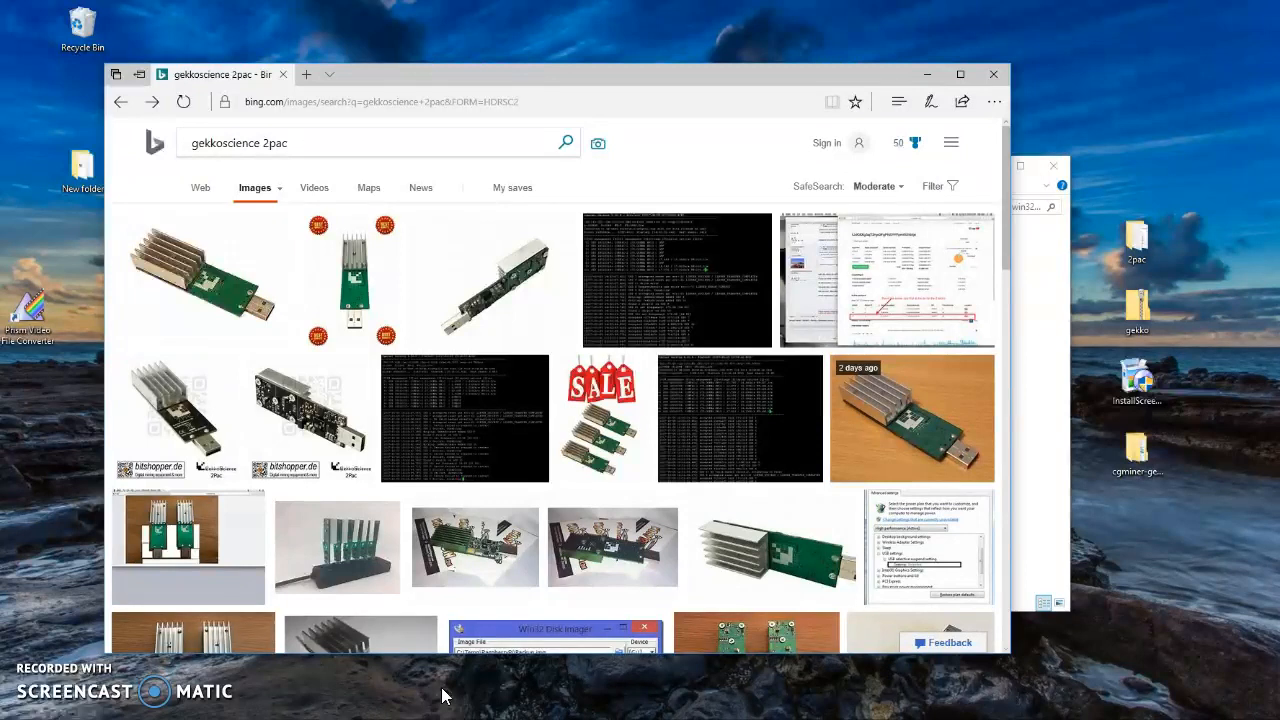
# - Activate the Edge address bar to show recently visited addresses and saved goo.gl links
pyautogui.click(390, 100)
pyautogui.write('h')
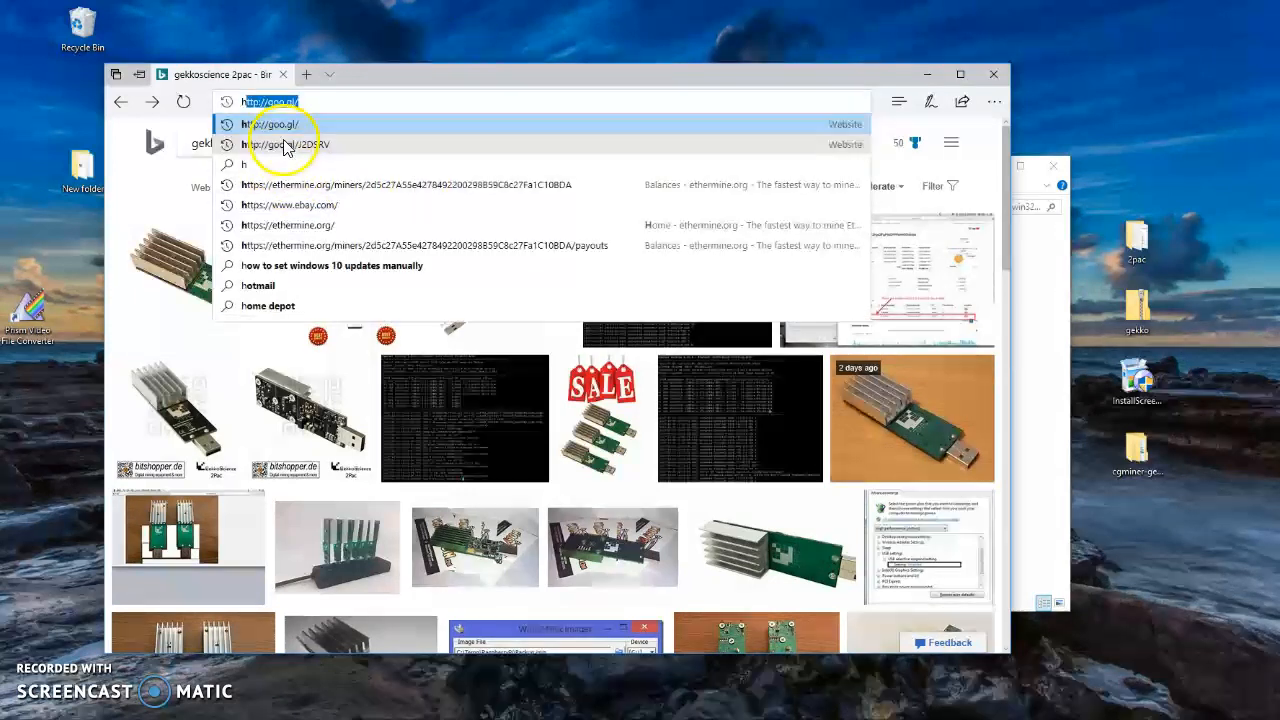
# - Follow the goo.gl link to the 2pac-drivers MEGA folder and bring up download options for the cgminer zip
pyautogui.click(288, 144)
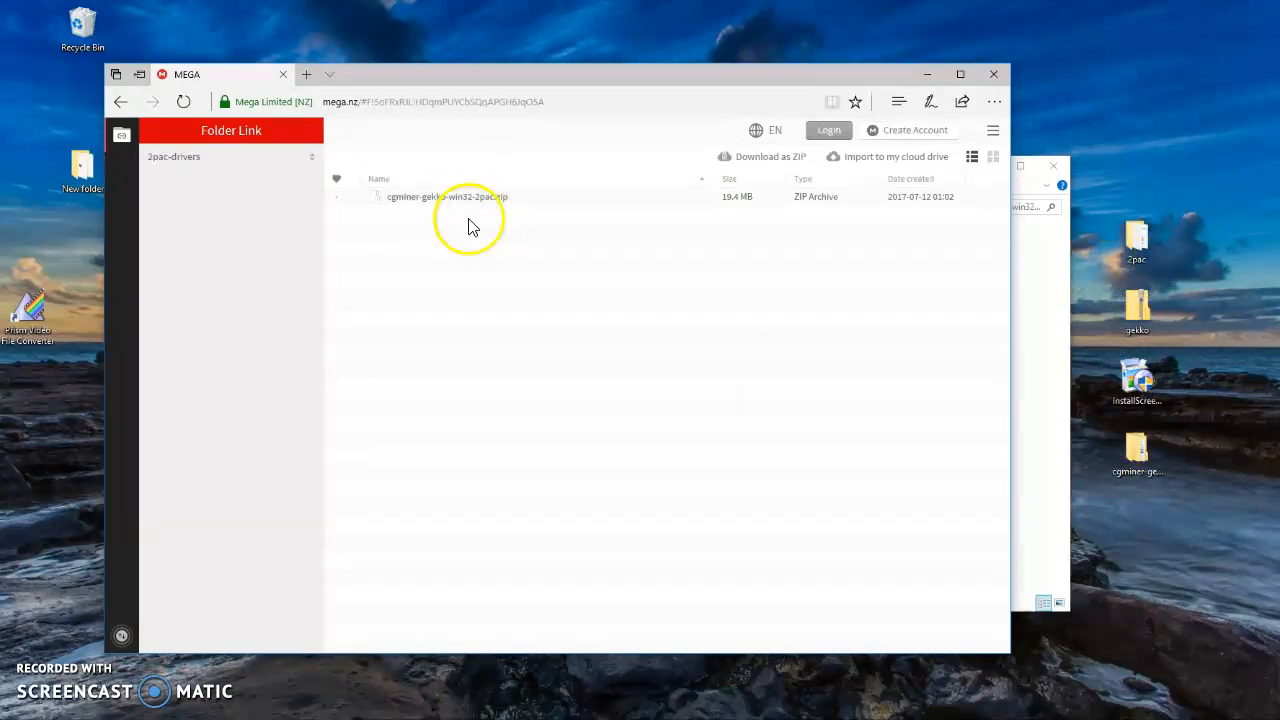
pyautogui.rightClick(446, 196)
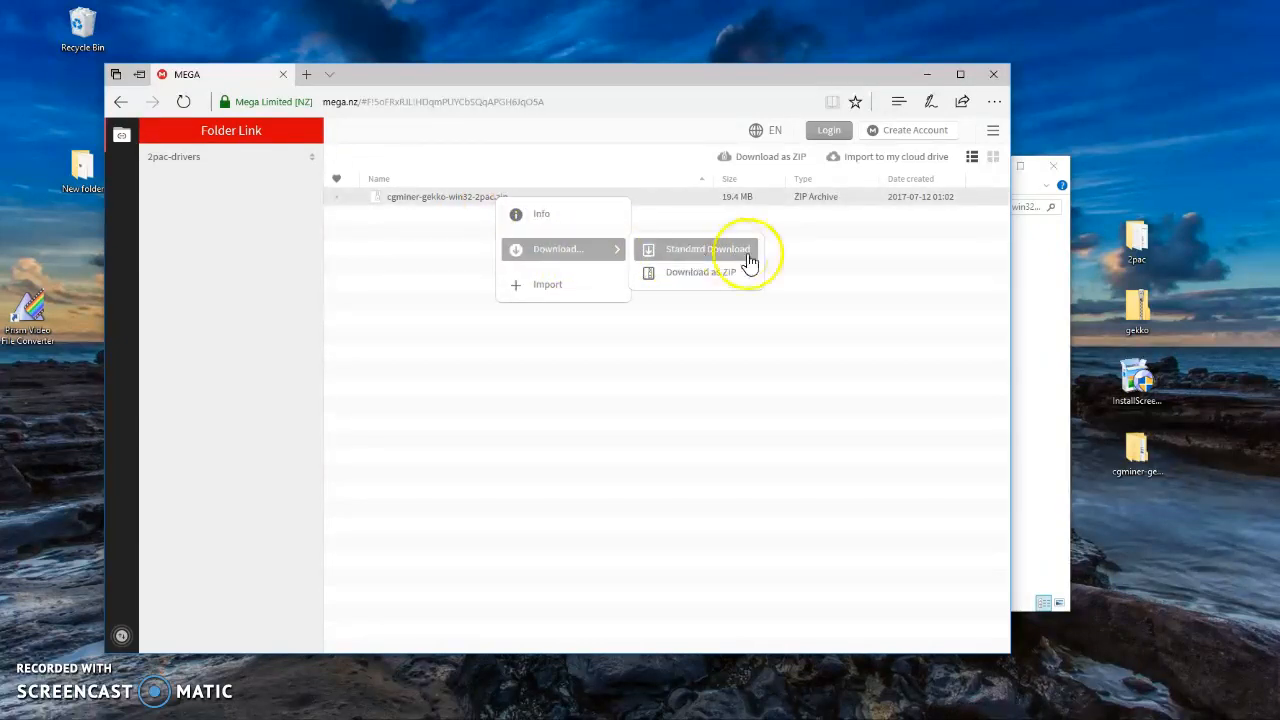
pyautogui.moveTo(976, 120)
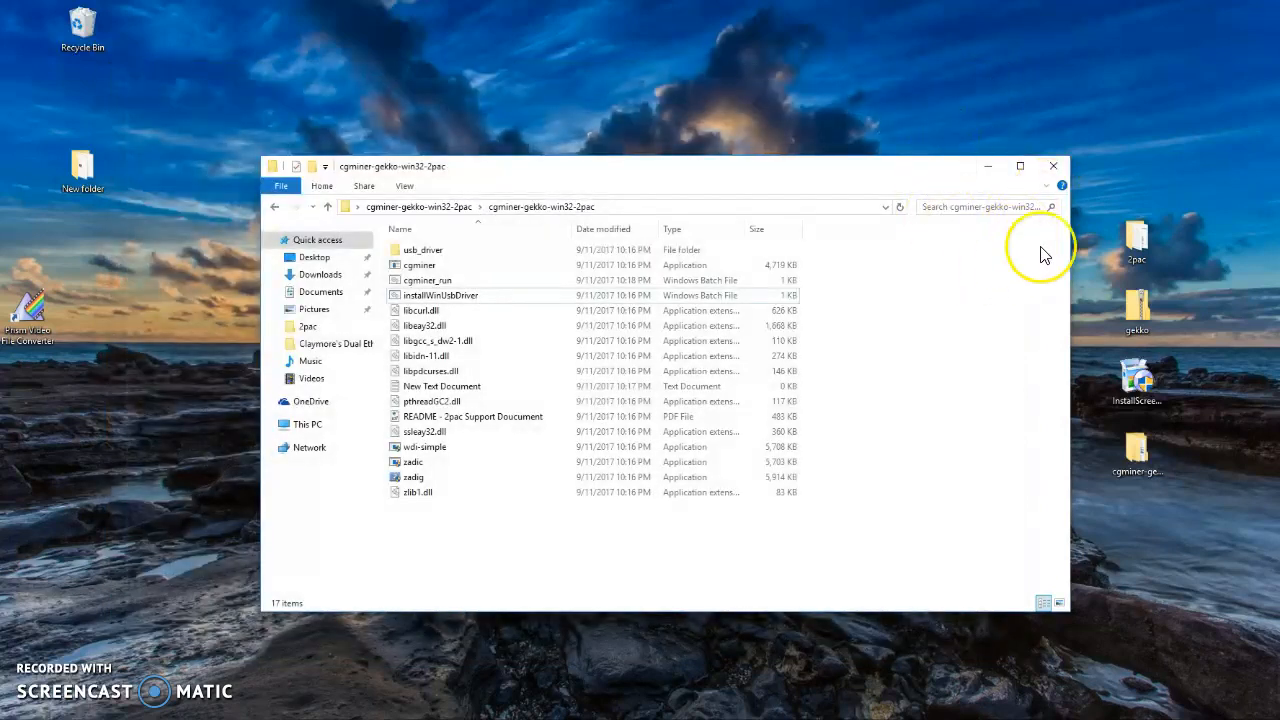
pyautogui.moveTo(1052, 166)
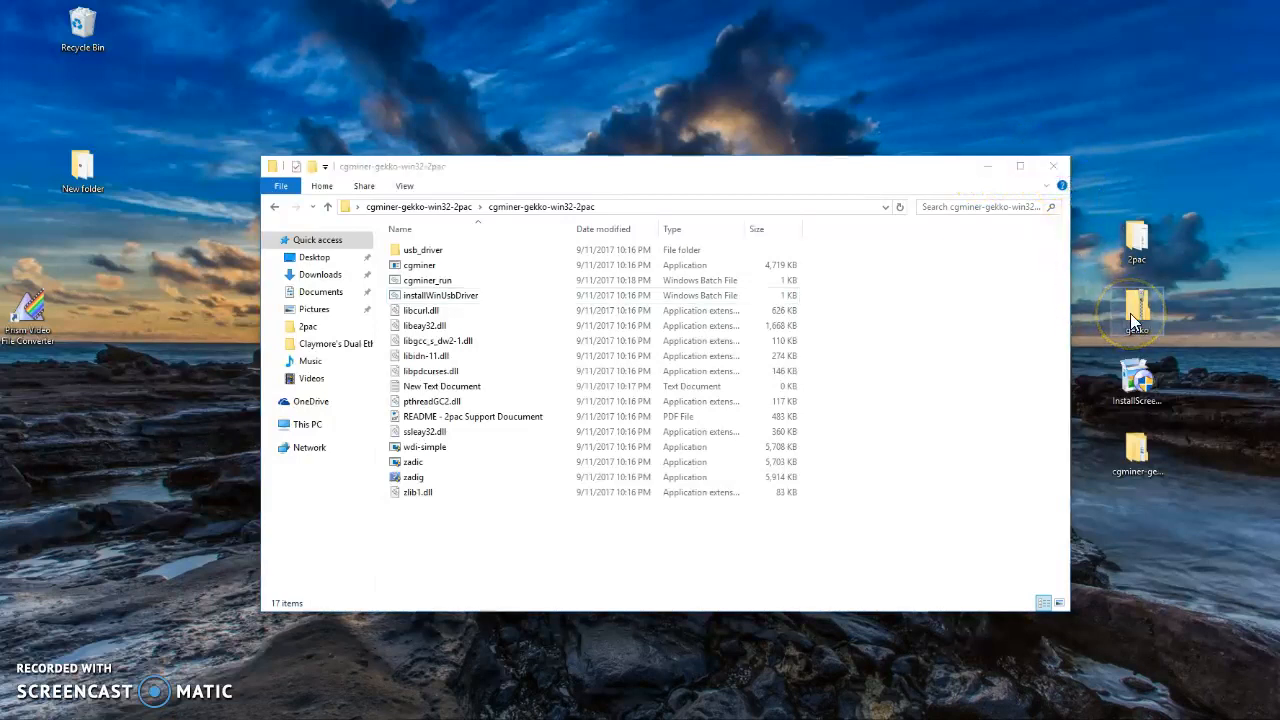
# - Bring up the context menu of the downloaded cgminer zip on the desktop to extract it
pyautogui.rightClick(1136, 310)
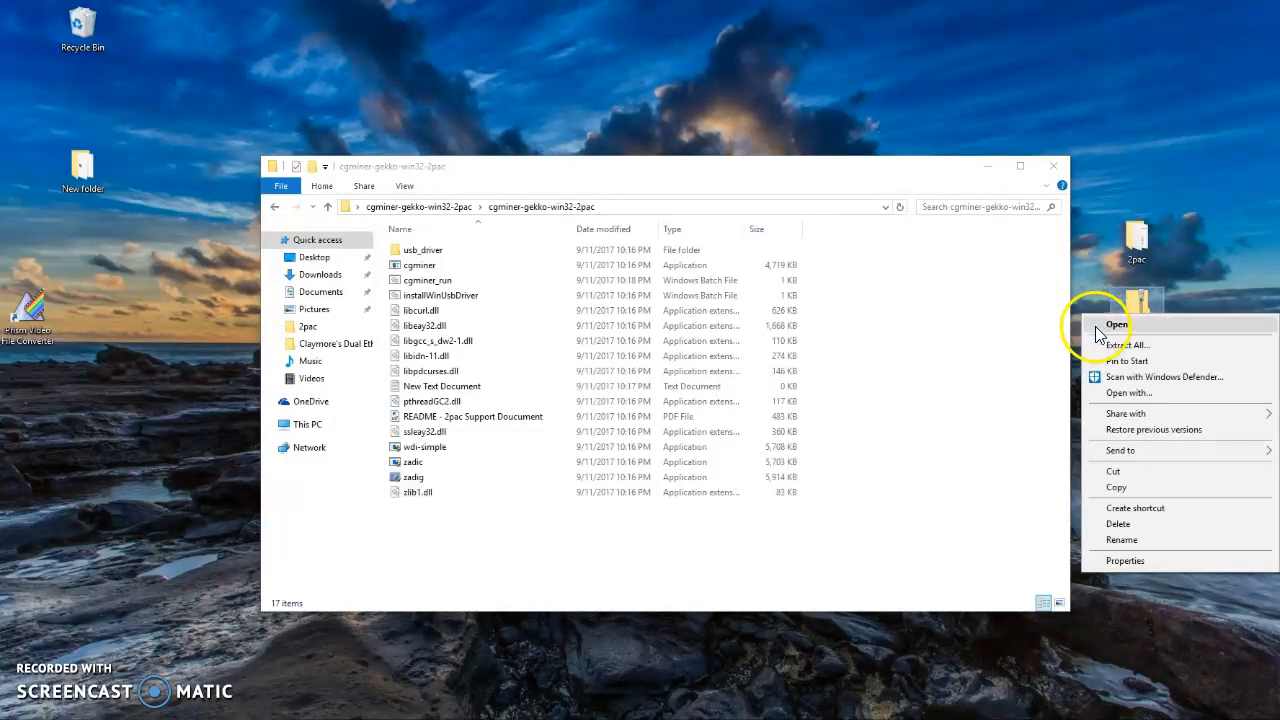
pyautogui.moveTo(1090, 276)
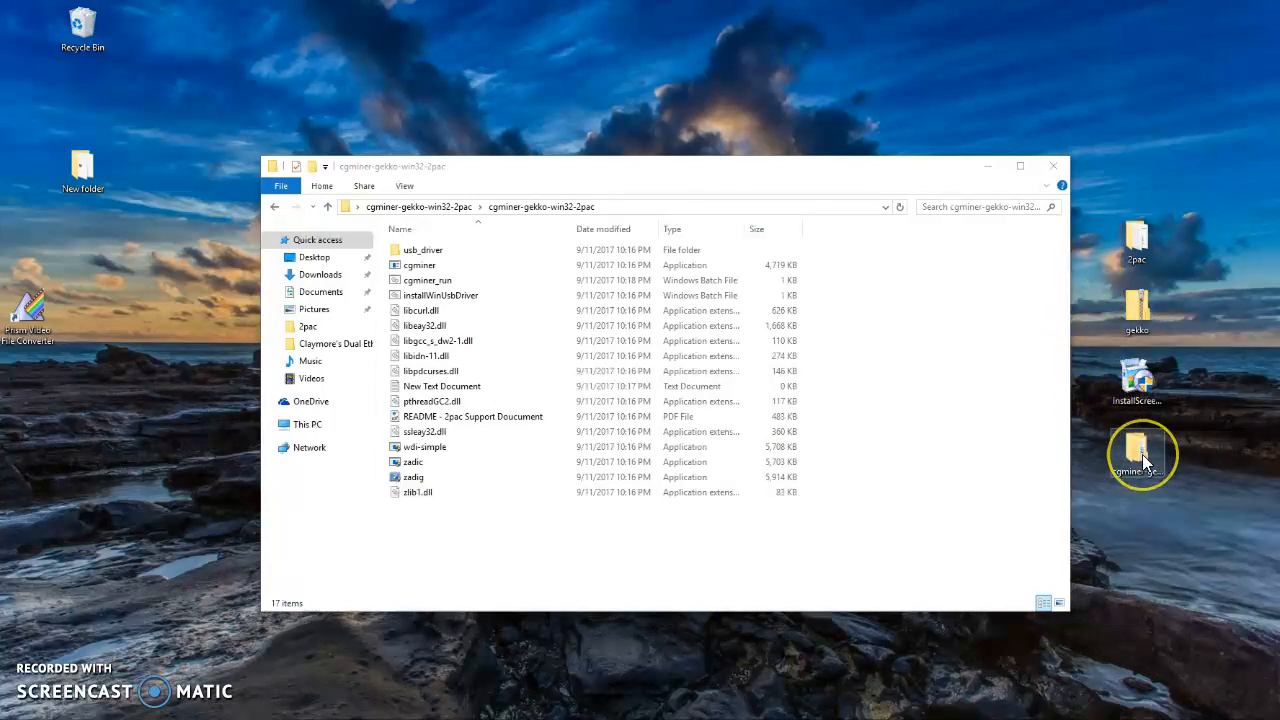
pyautogui.moveTo(1130, 456)
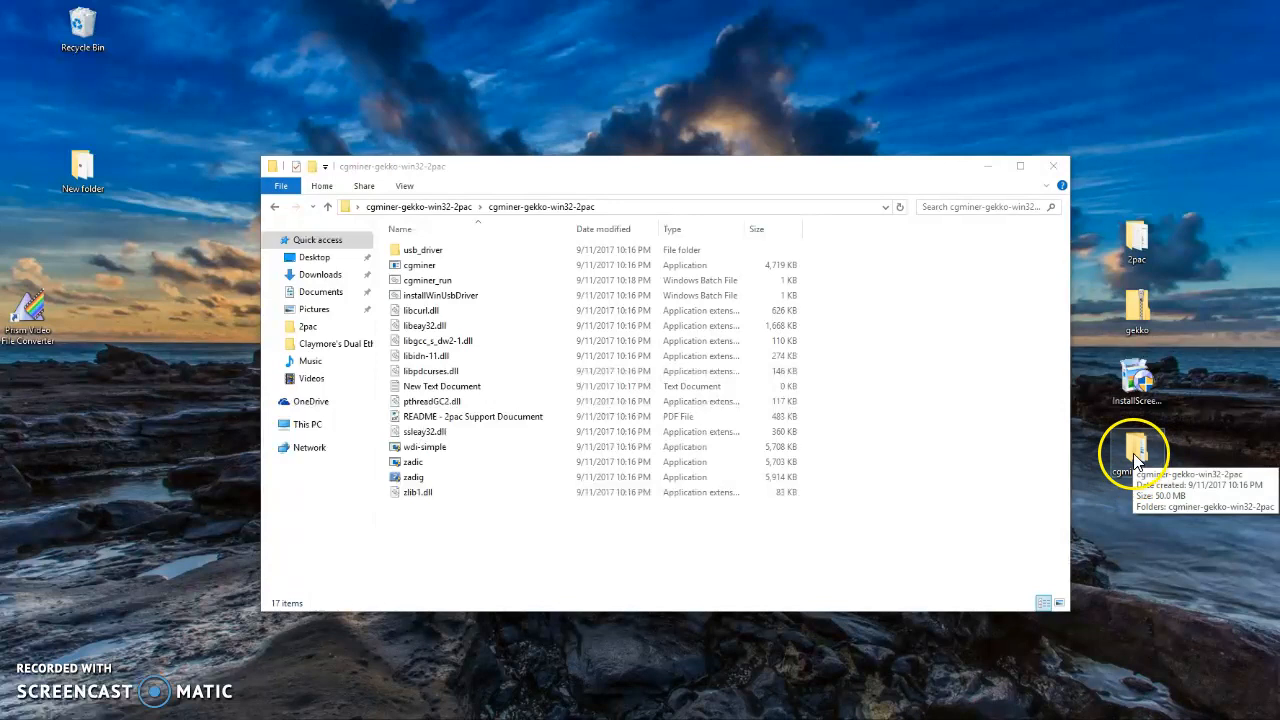
pyautogui.moveTo(948, 394)
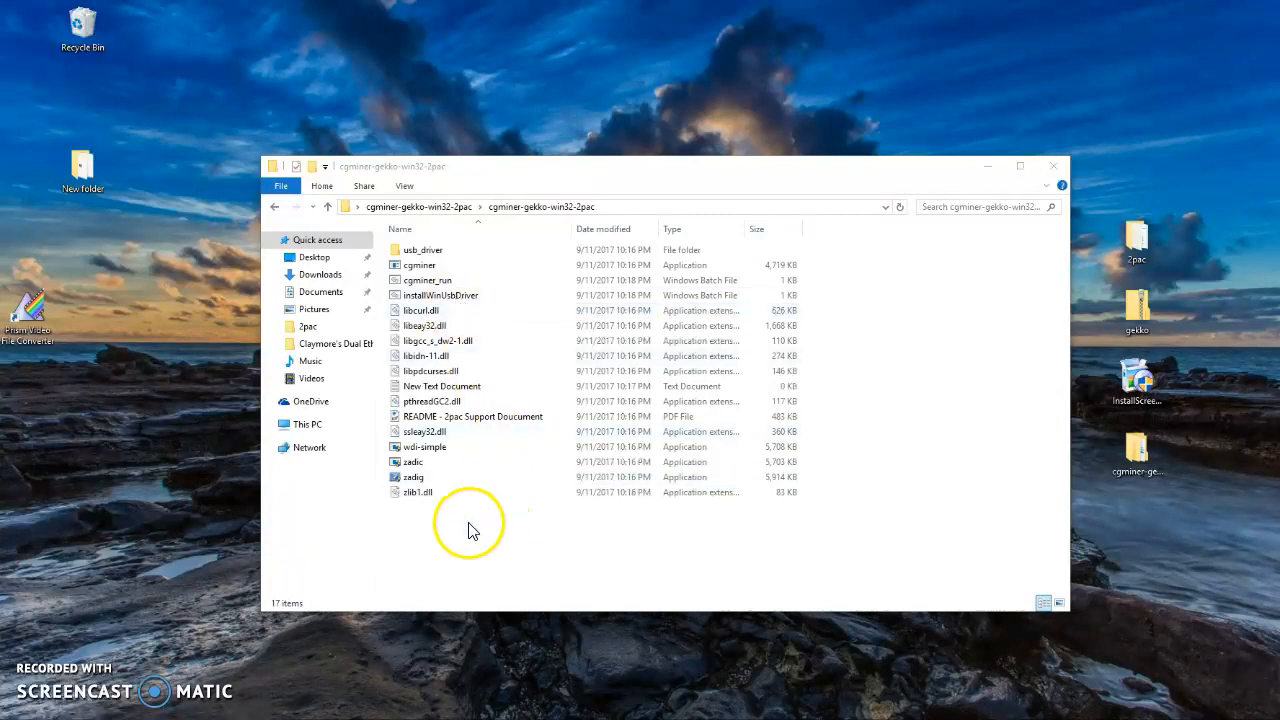
pyautogui.moveTo(464, 520)
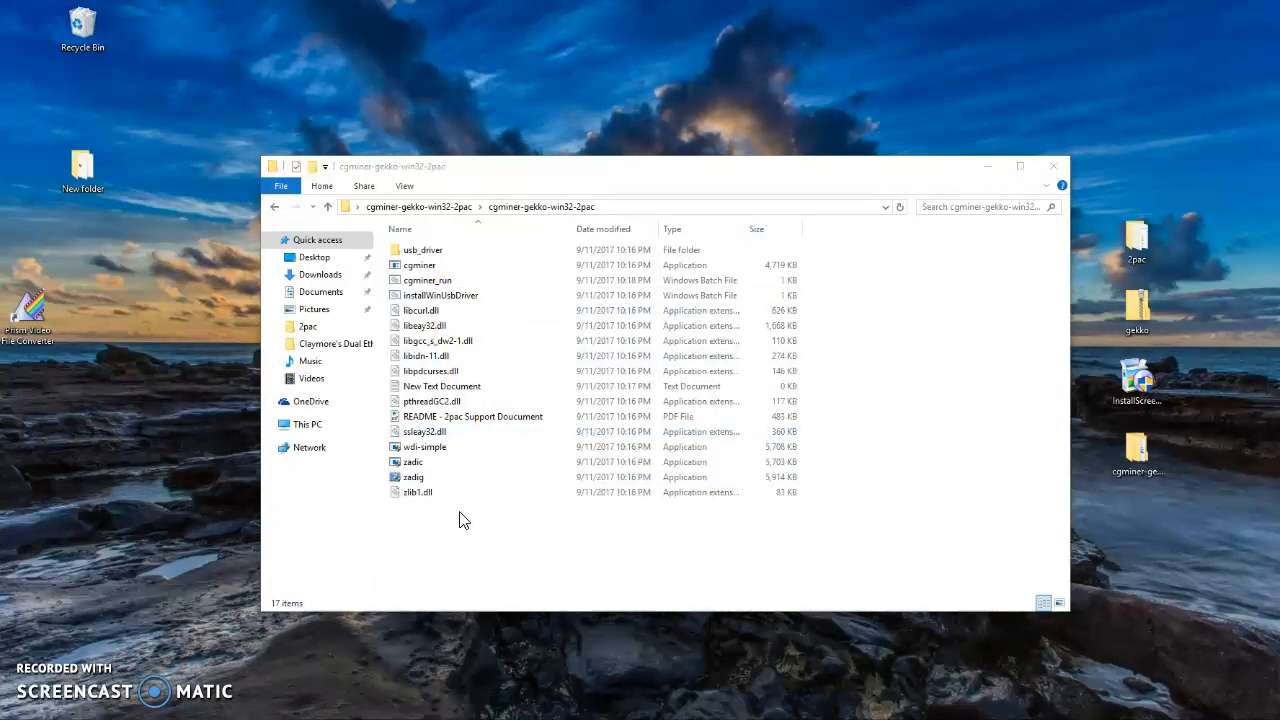
# - Create 'New Text Document (2)' in the cgminer folder and open it in Notepad
pyautogui.rightClick(460, 520)
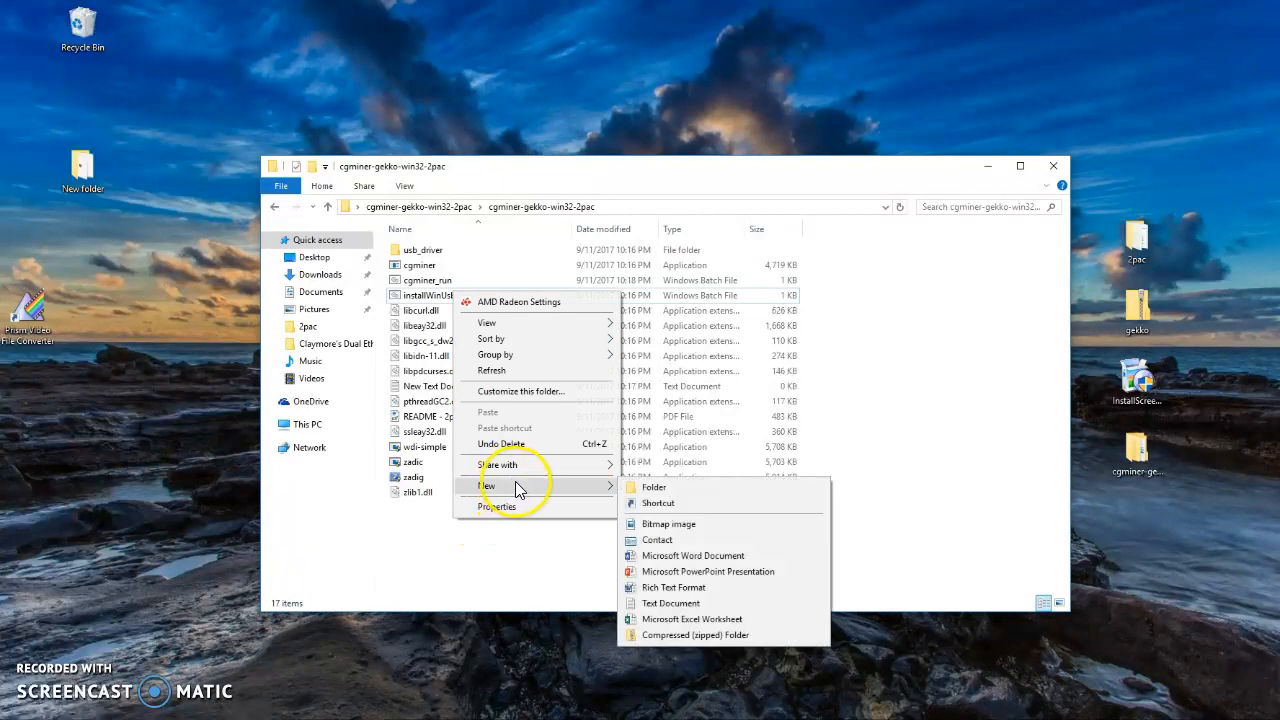
pyautogui.moveTo(678, 604)
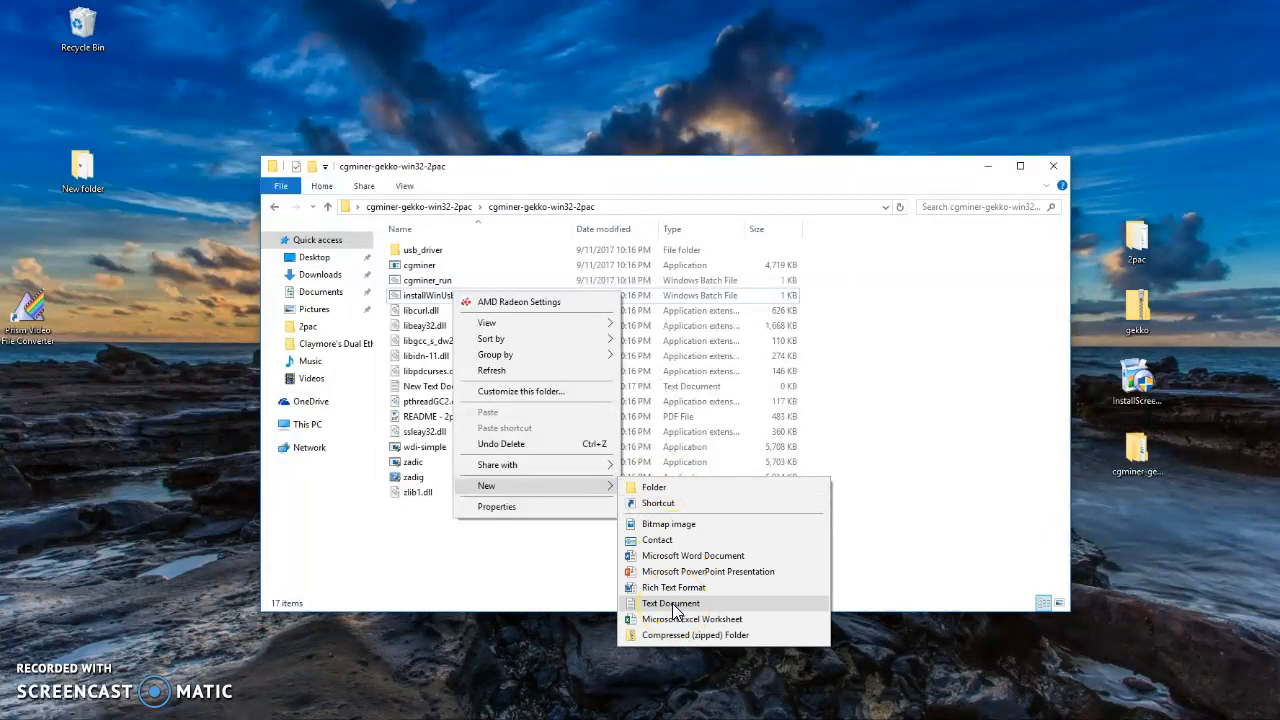
pyautogui.click(672, 604)
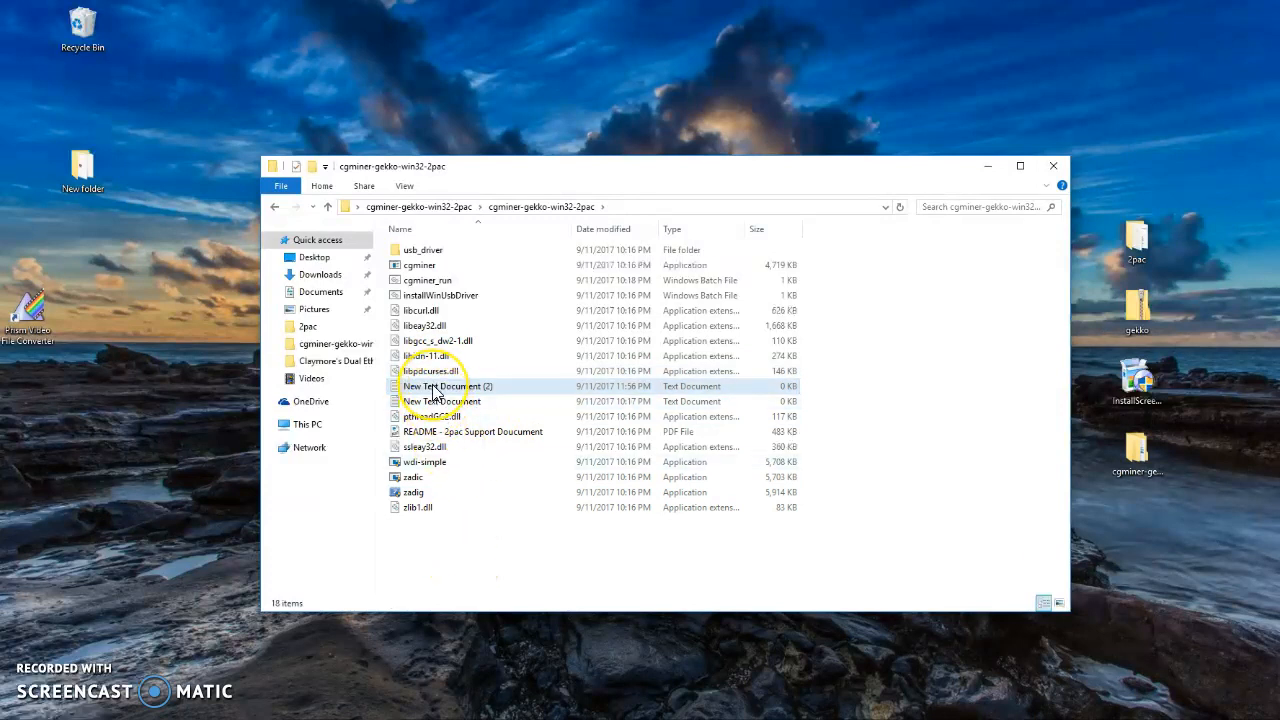
pyautogui.doubleClick(448, 386)
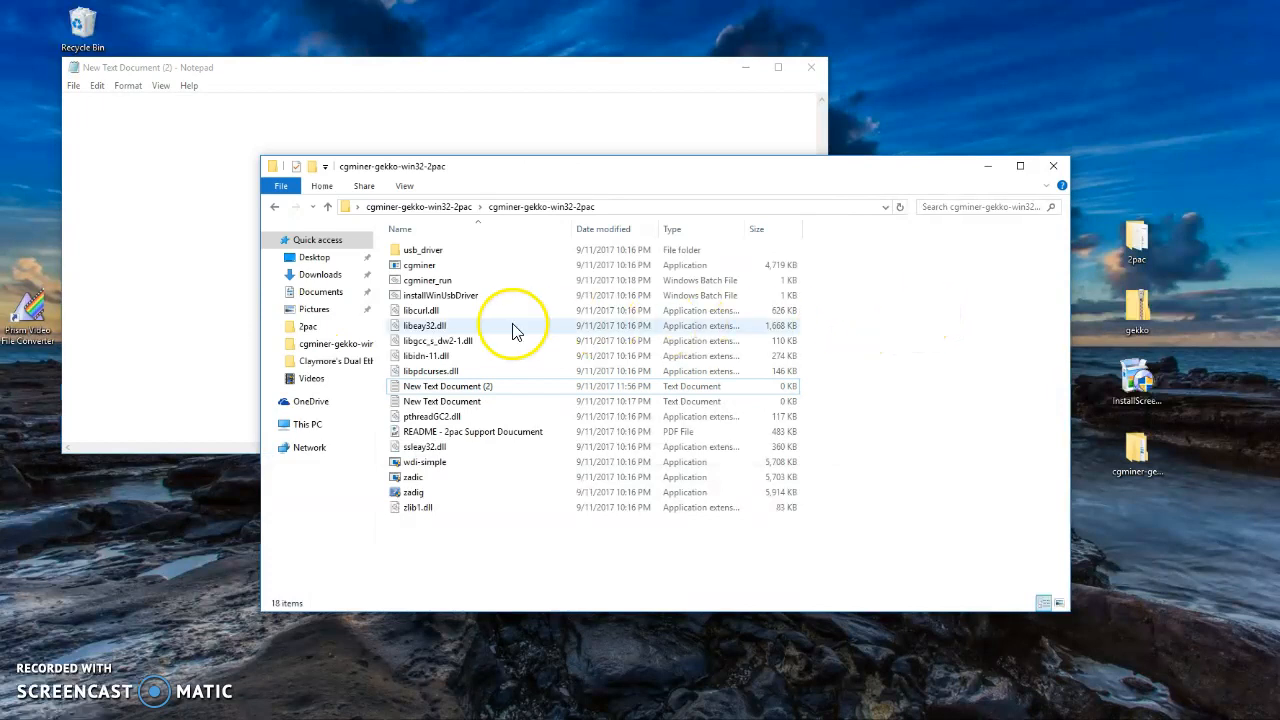
pyautogui.moveTo(440, 288)
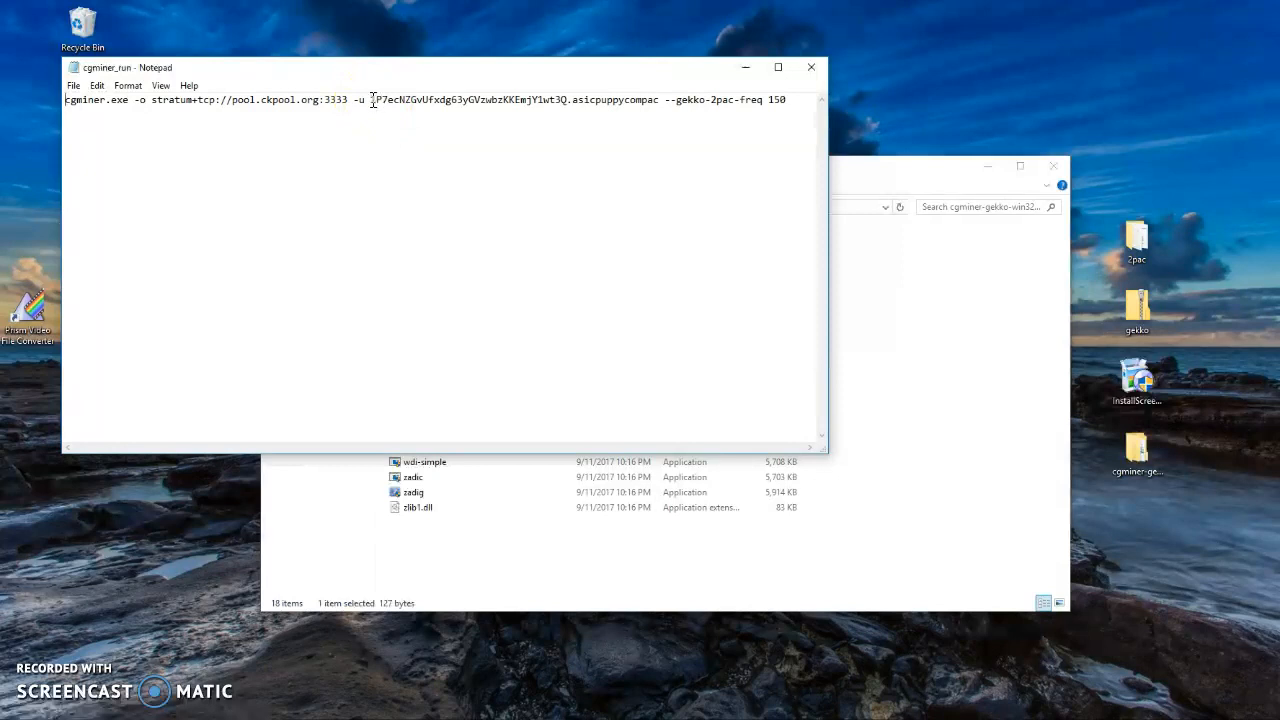
pyautogui.moveTo(560, 100)
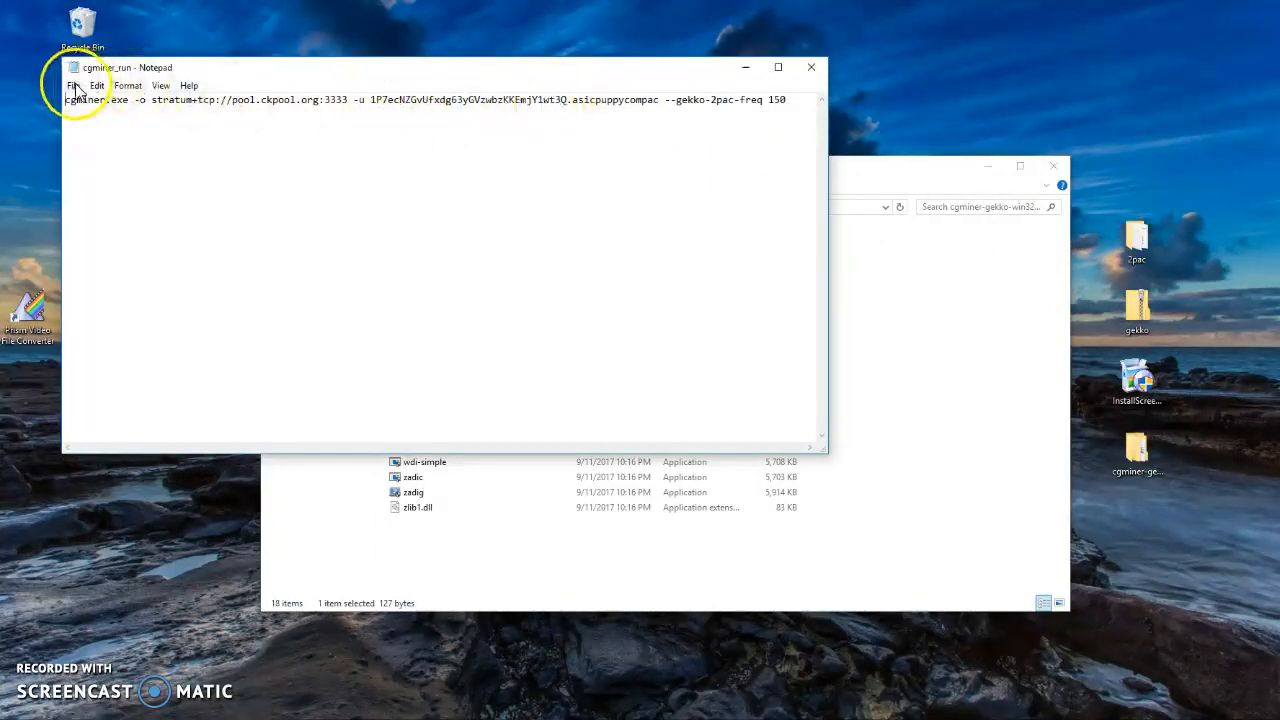
# - Save the edited cgminer_run batch file and close Notepad
pyautogui.click(72, 84)
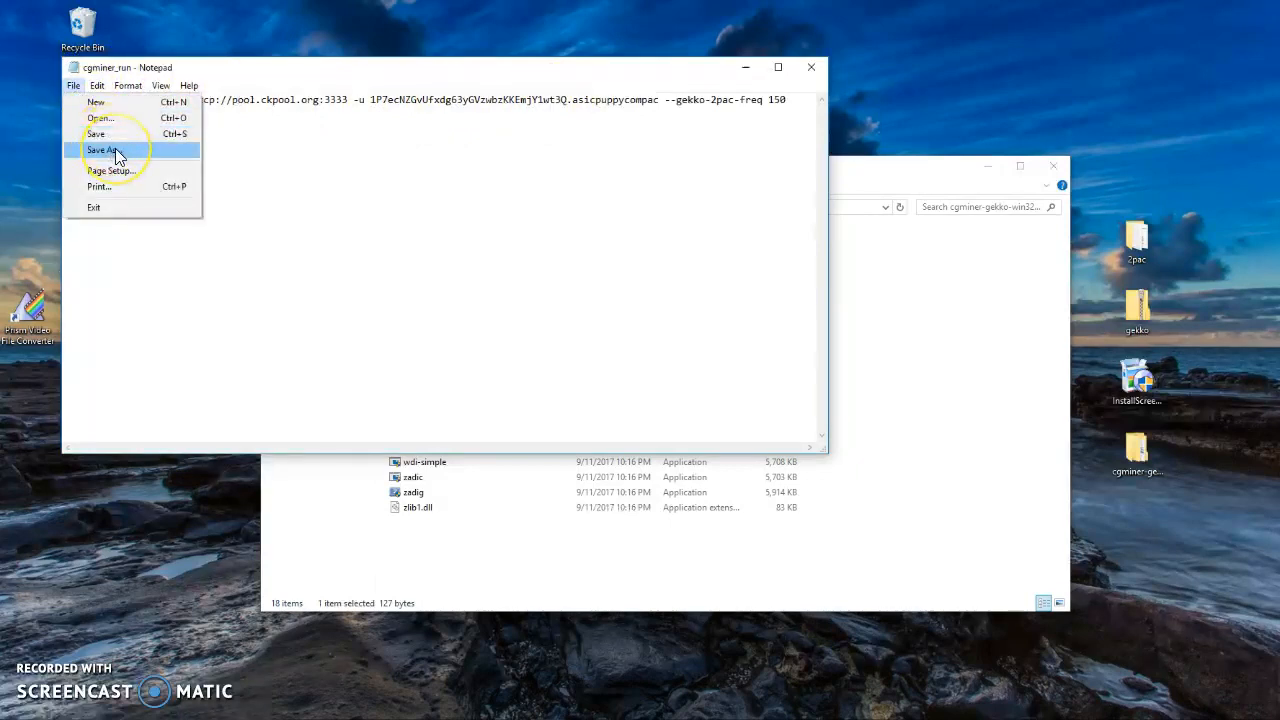
pyautogui.moveTo(96, 134)
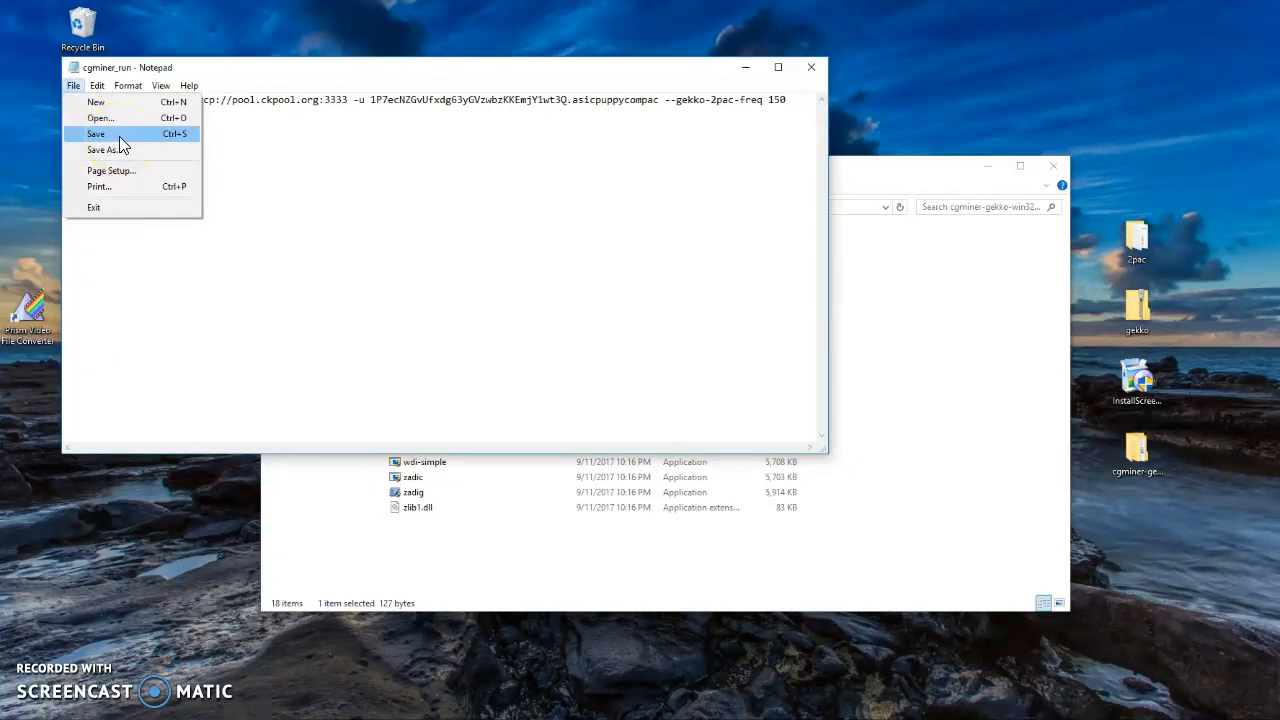
pyautogui.moveTo(810, 74)
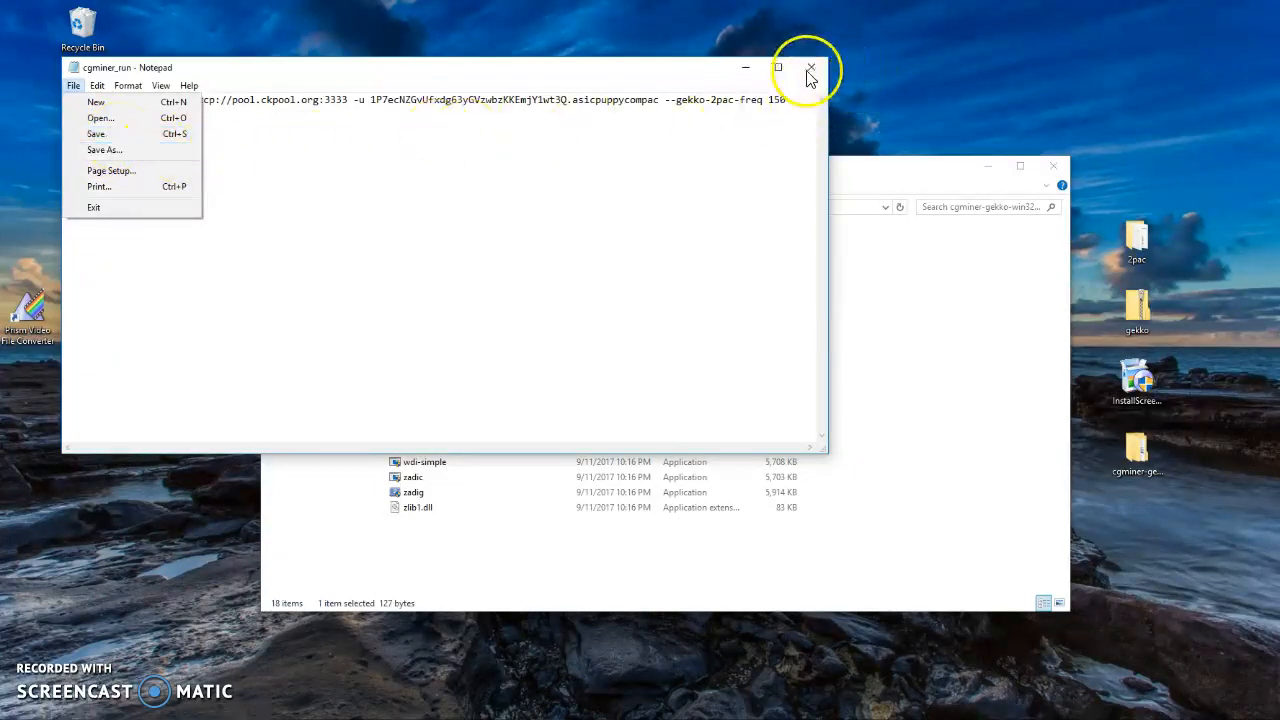
pyautogui.click(810, 68)
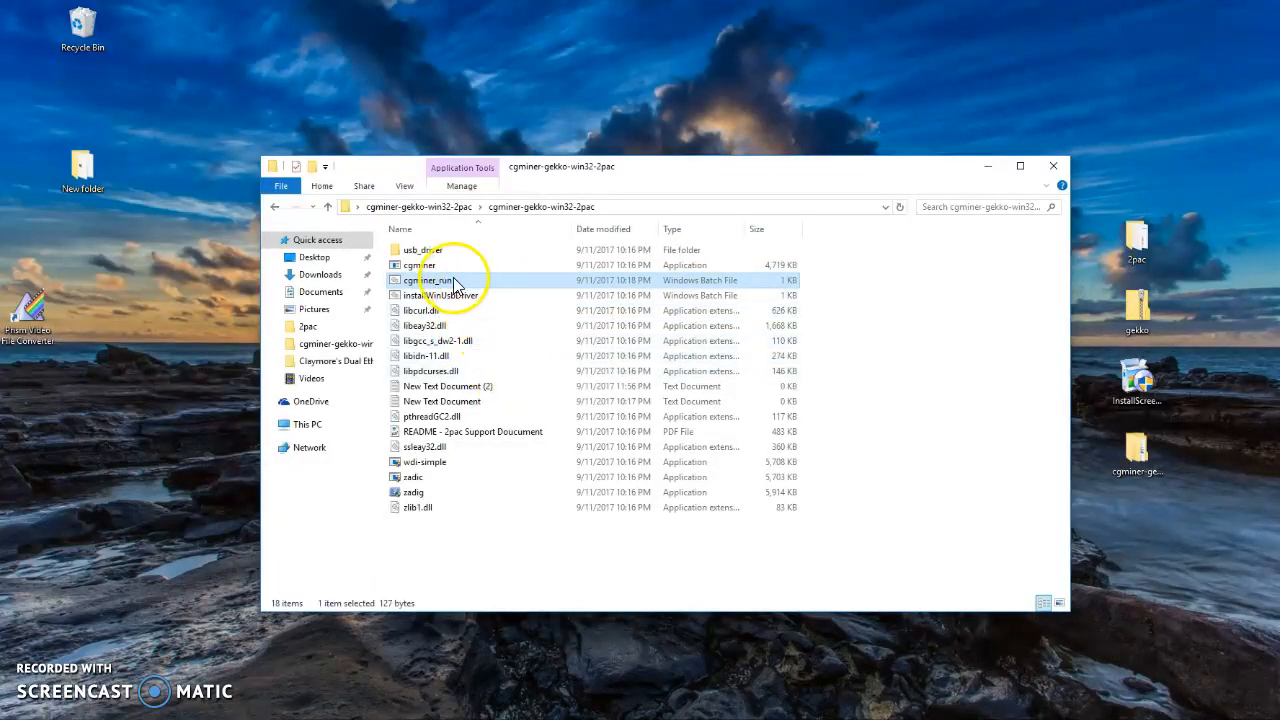
pyautogui.moveTo(444, 290)
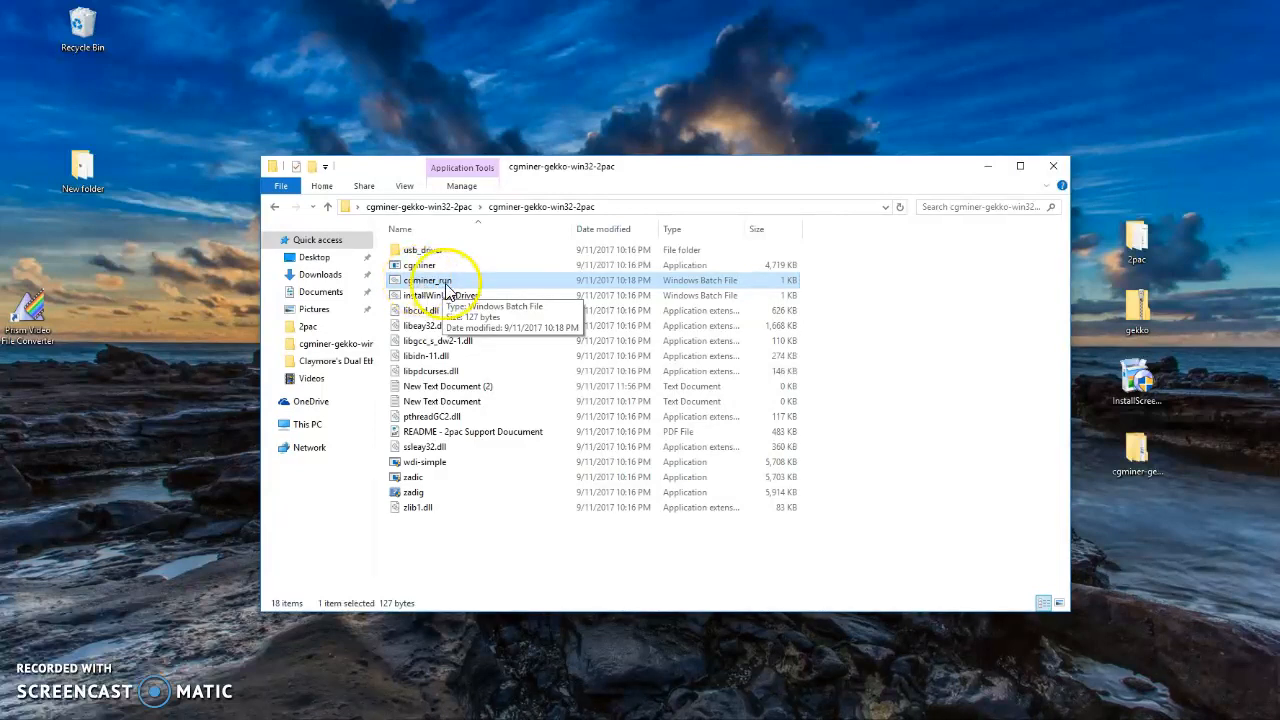
pyautogui.moveTo(678, 292)
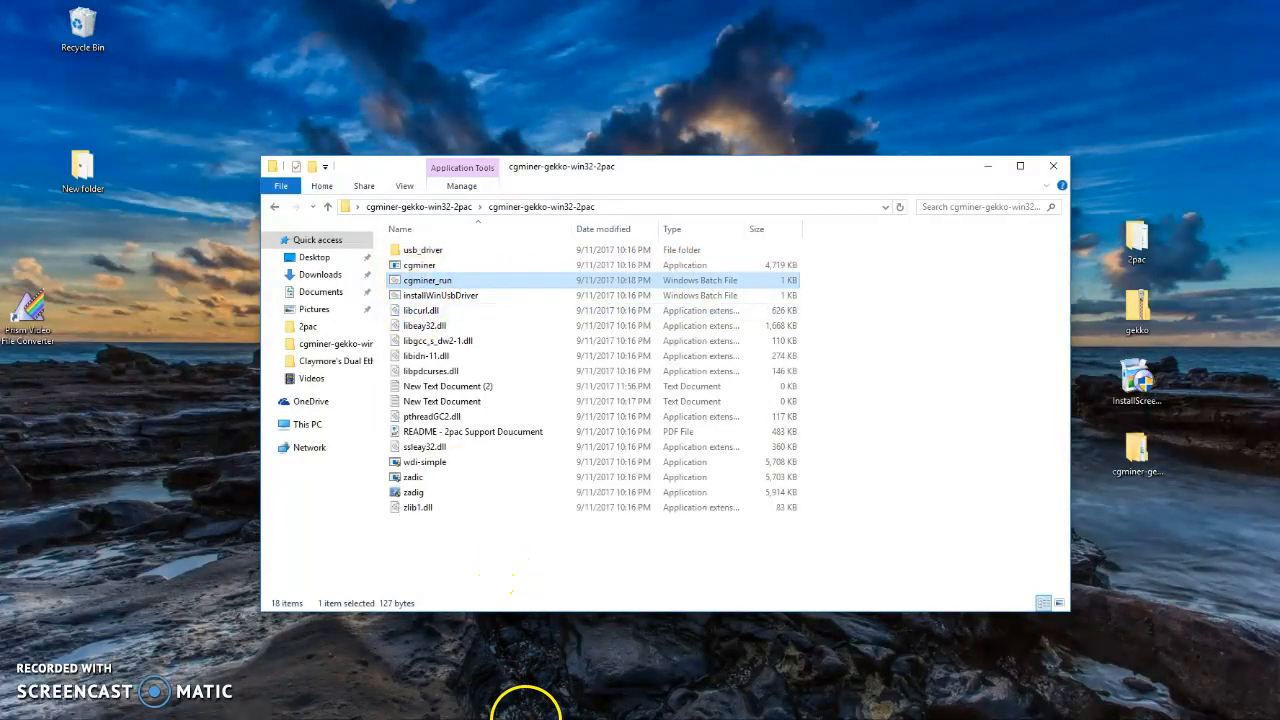
pyautogui.moveTo(530, 704)
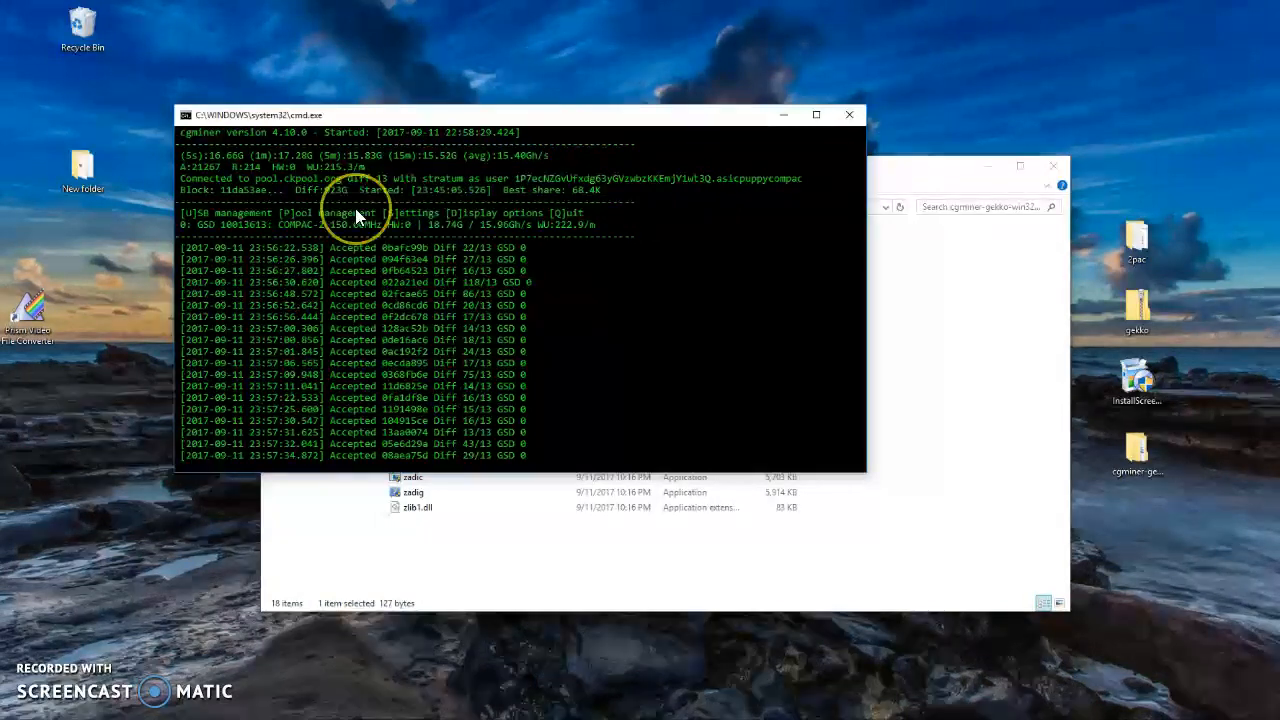
pyautogui.moveTo(160, 610)
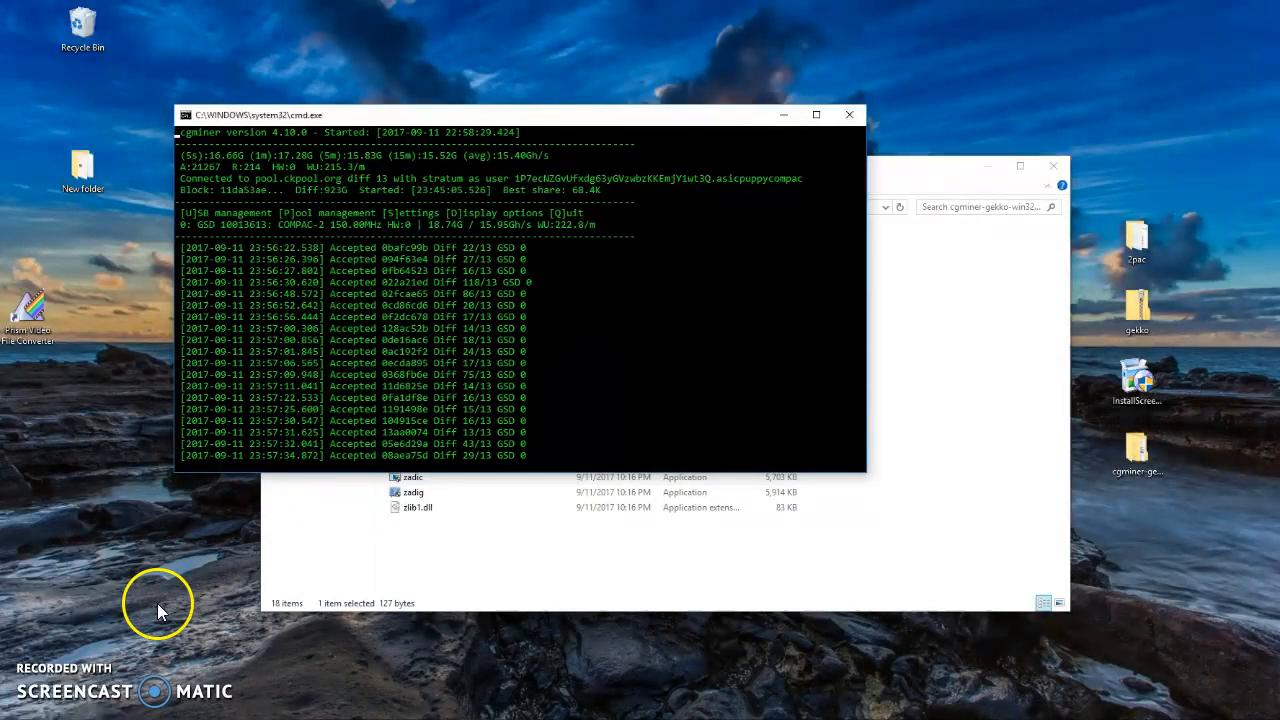